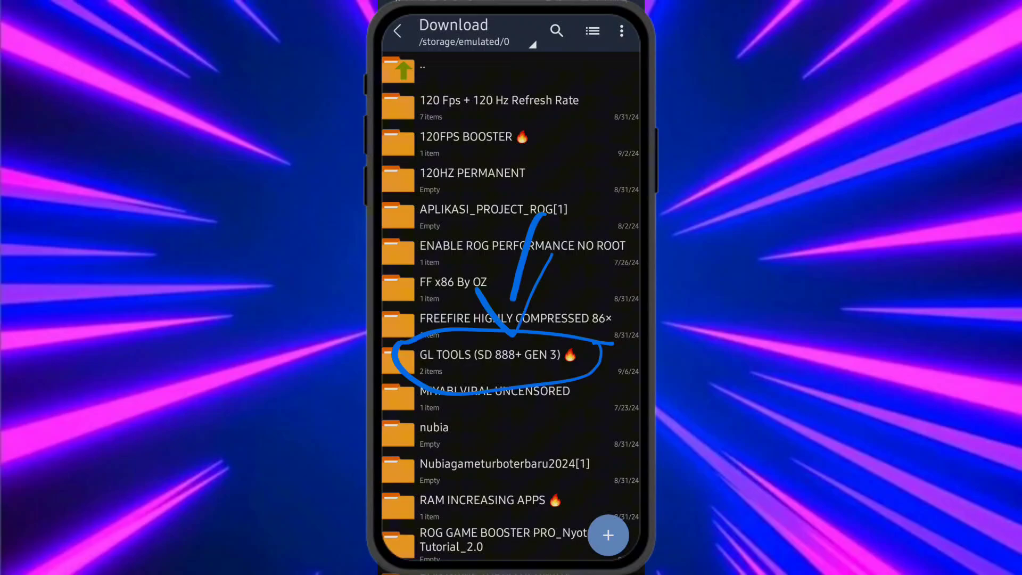
Start installing gltools_1.0 ng_encrypted_sign.apk from the GL TOOLS folder in ZArchiver
left_click(494, 356)
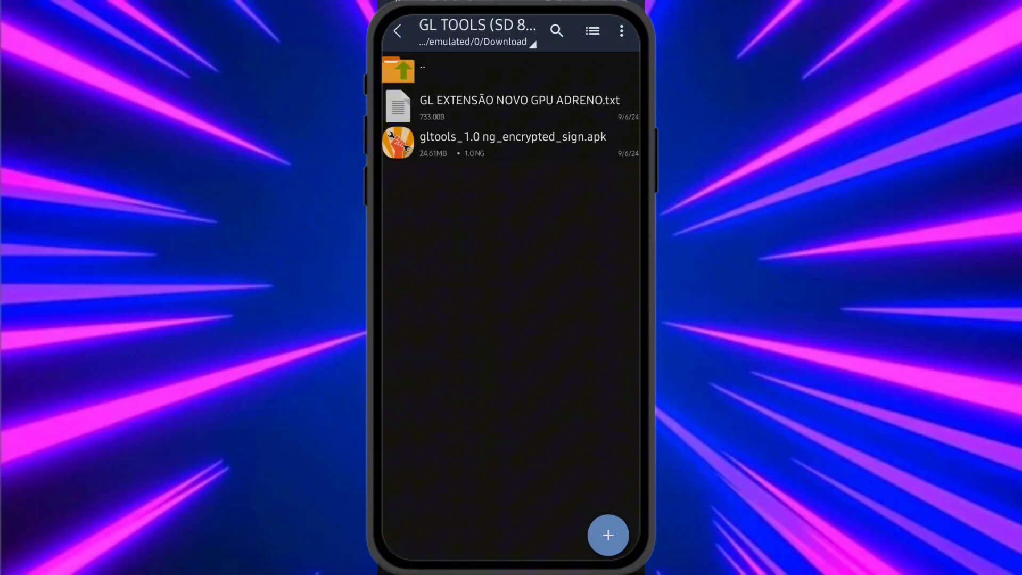
left_click(513, 136)
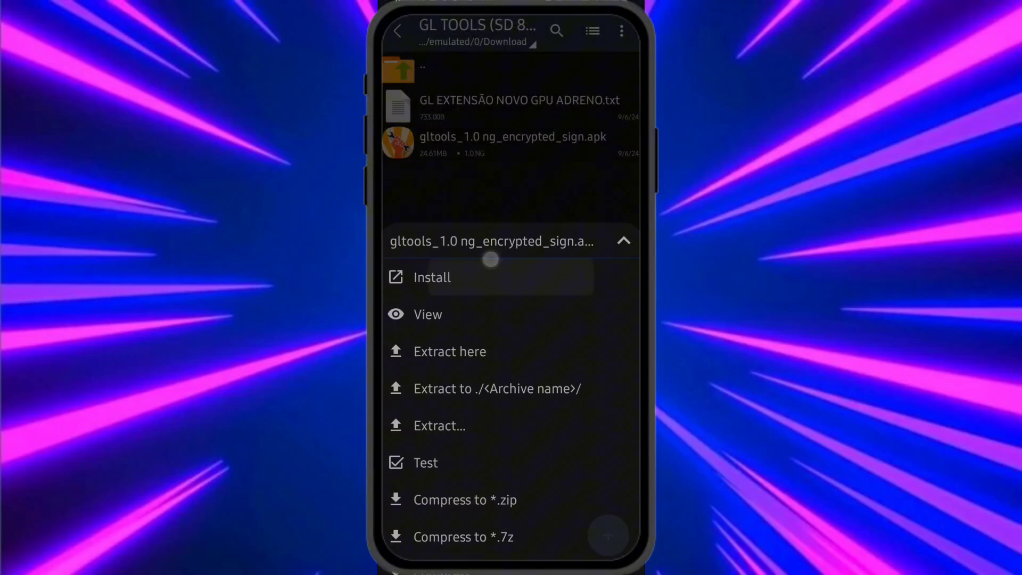
left_click(432, 277)
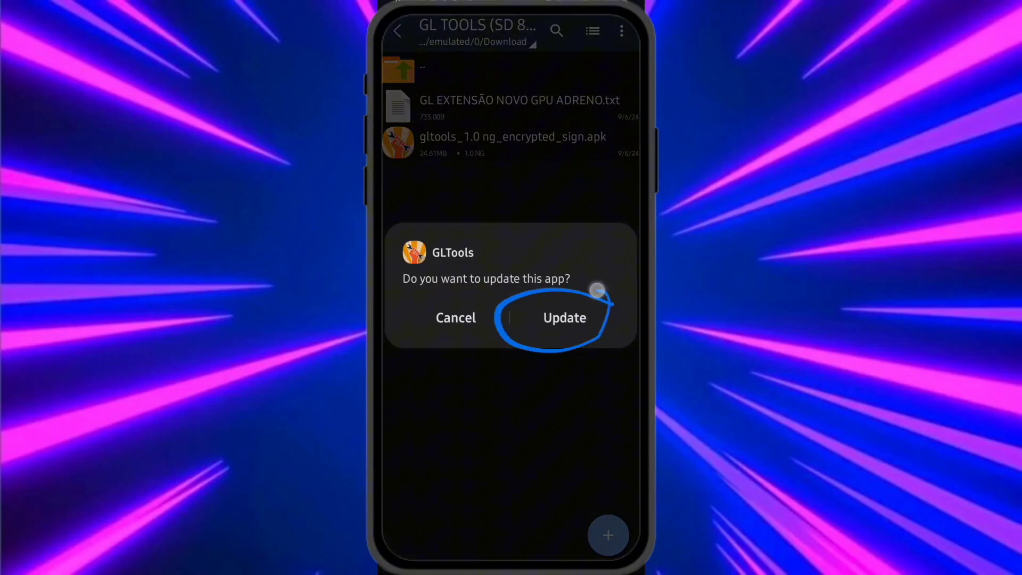
Update GLTools and dismiss the installer once the app is reported installed
left_click(564, 317)
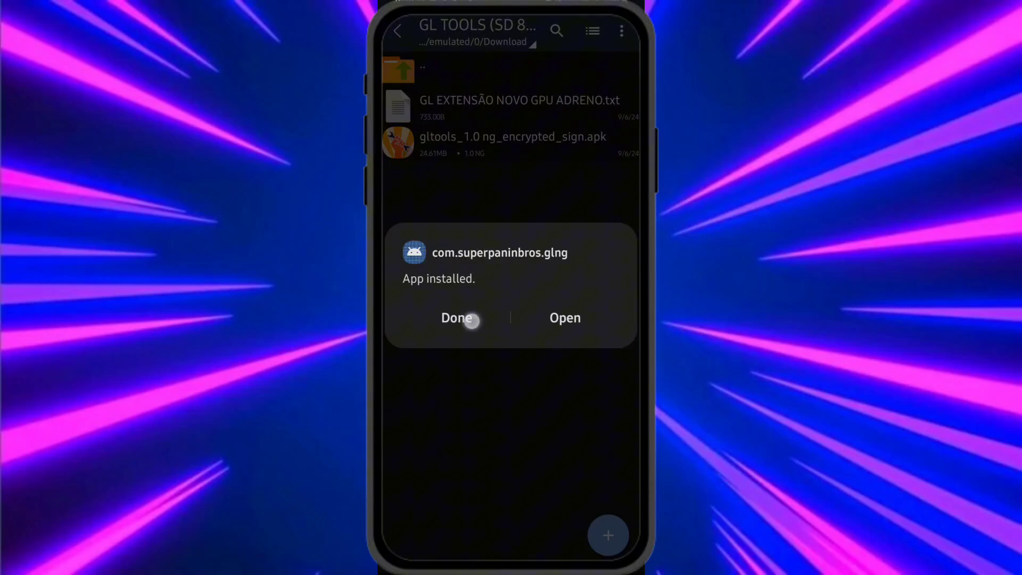
left_click(458, 317)
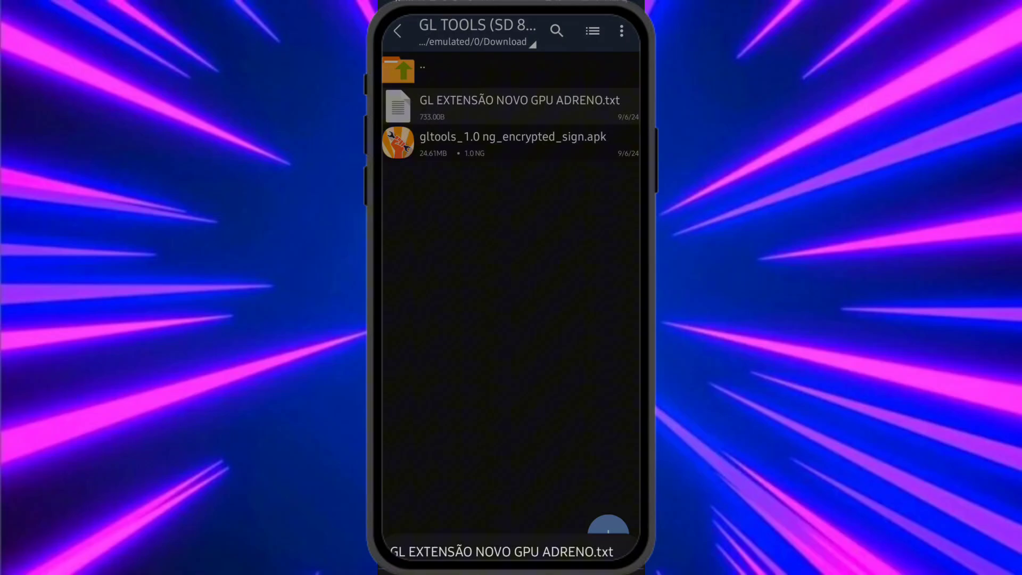
Open GL EXTENSÃO NOVO GPU ADRENO.txt from ZArchiver in the text viewer
left_click(520, 101)
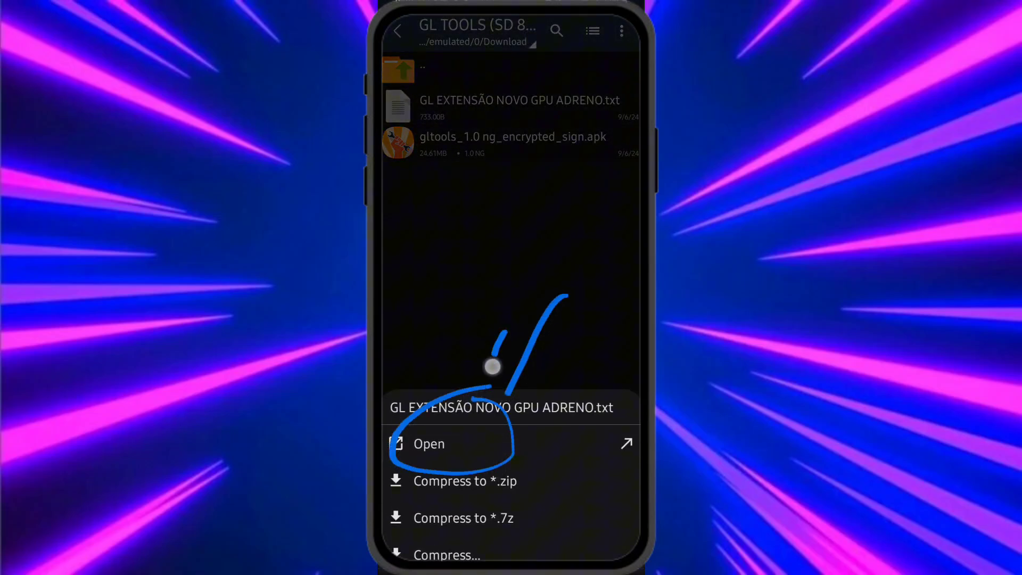
left_click(428, 444)
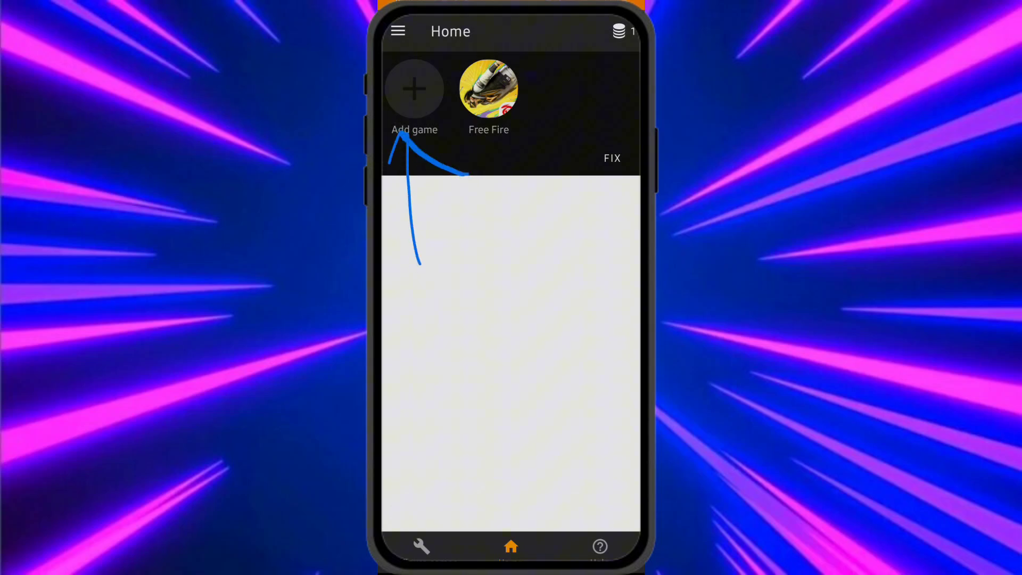
Add Free Fire and enable MSAA for framebuffers and 16-bit colors
left_click(419, 560)
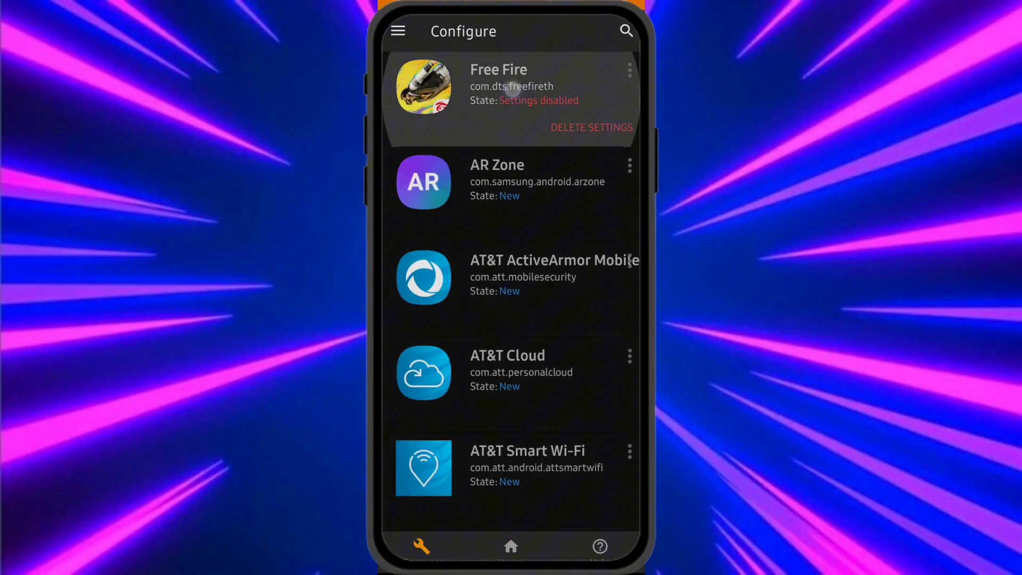
left_click(499, 85)
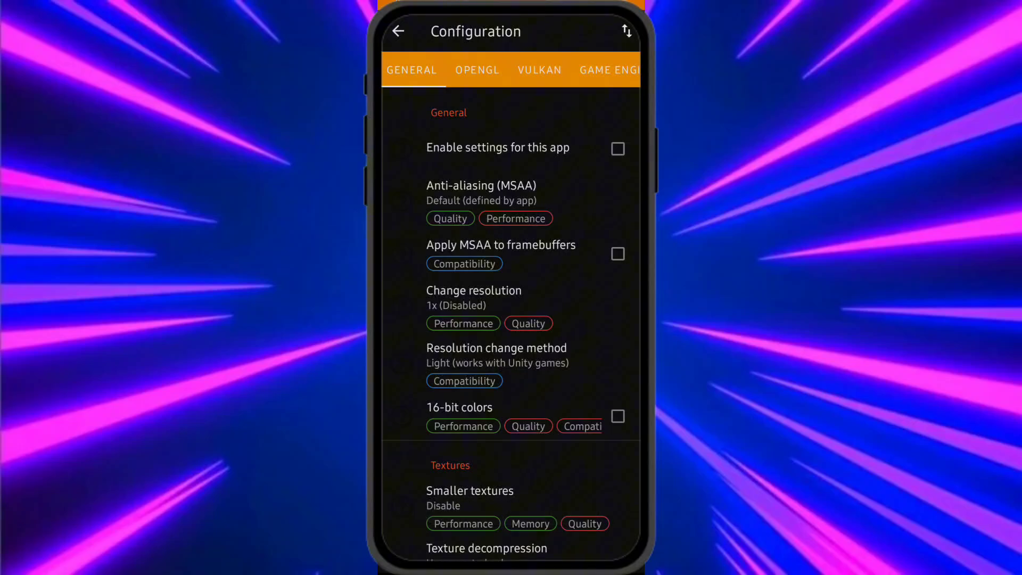
left_click(618, 149)
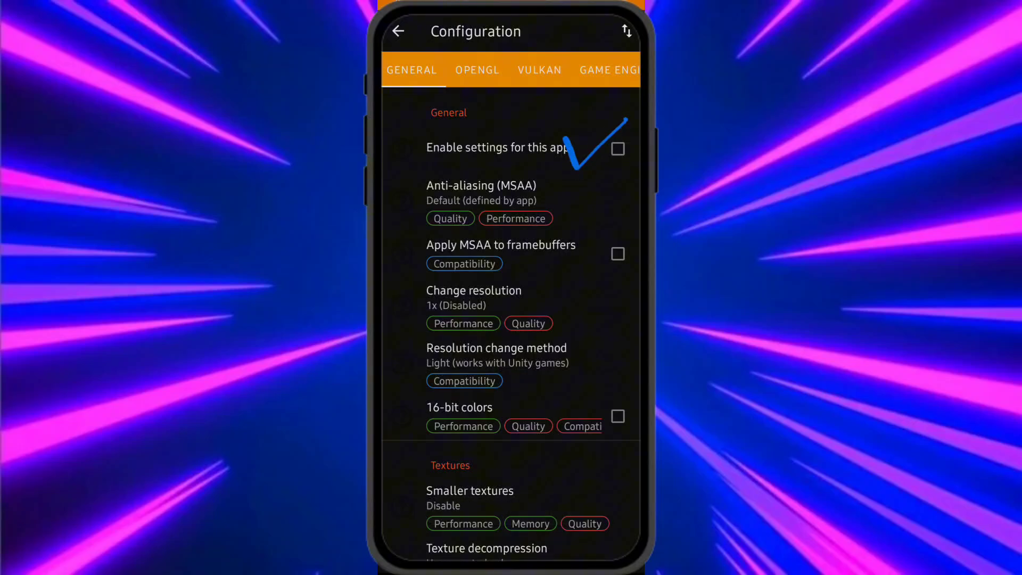
left_click(617, 253)
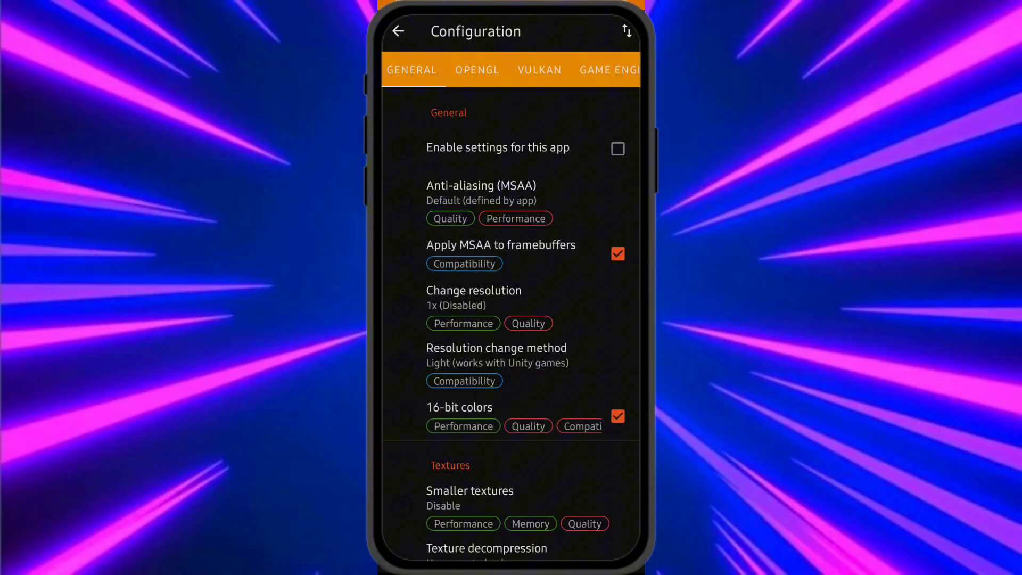
Set Free Fire's FPS limiter to 120
scroll("down", 3)
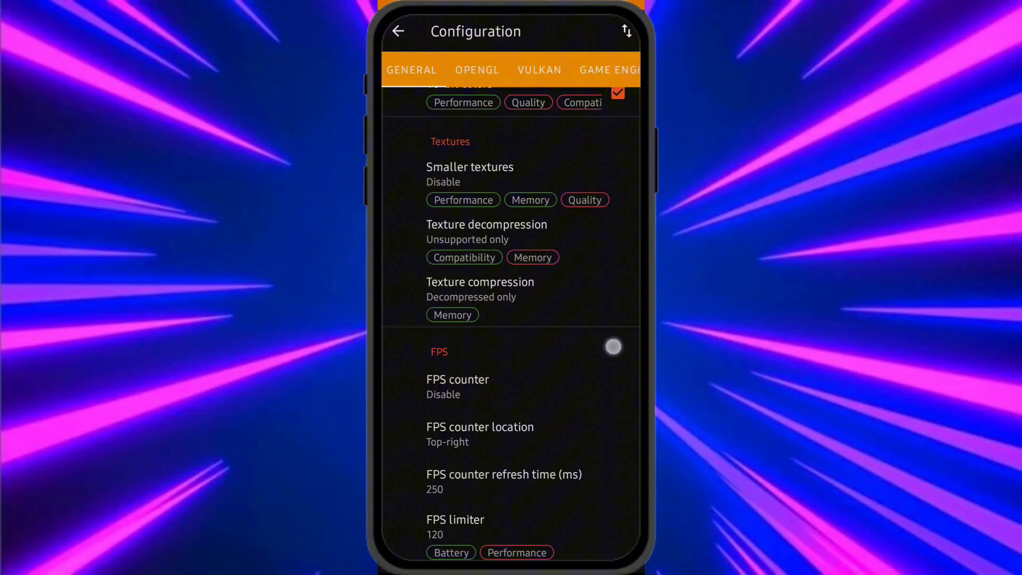
scroll("down", 3)
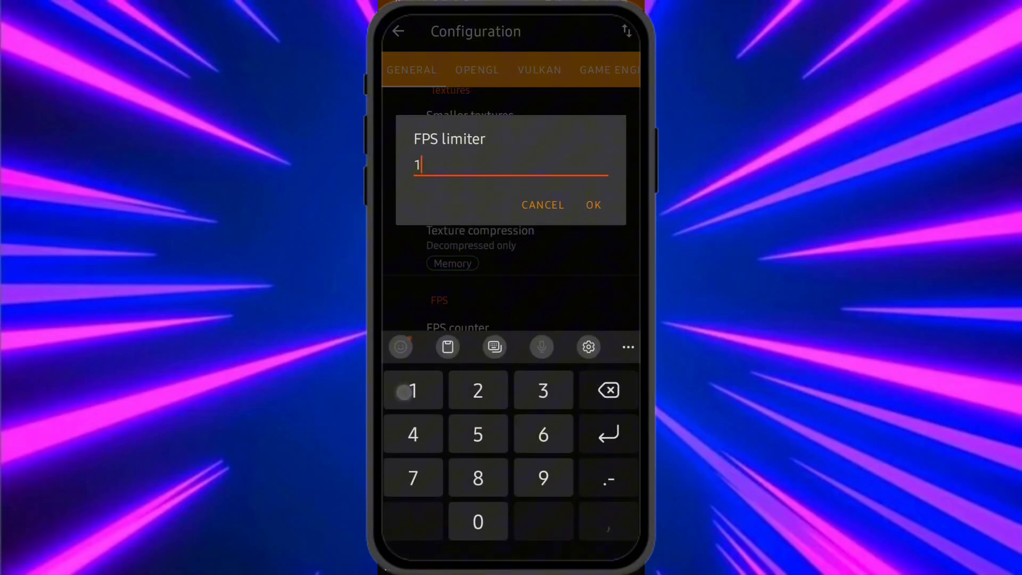
type("20")
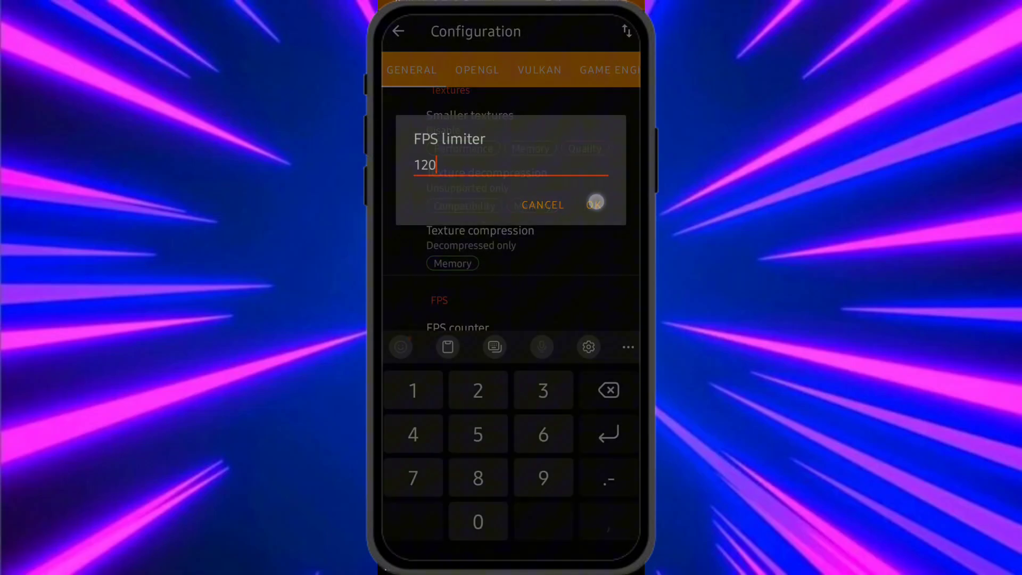
left_click(594, 204)
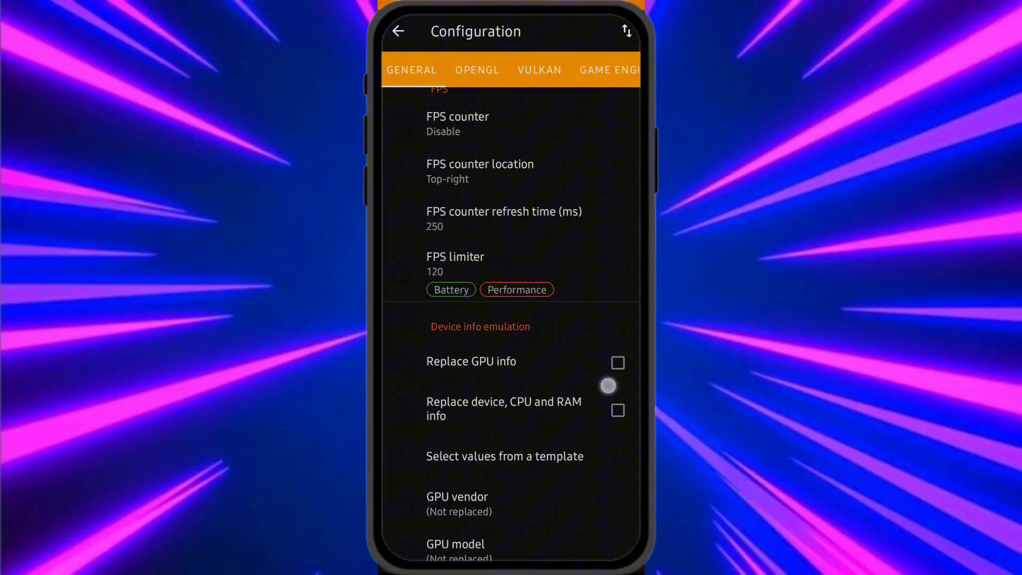
Enable GPU and device/CPU/RAM info replacement and set the GPU vendor to Qualcomm
scroll("down", 3)
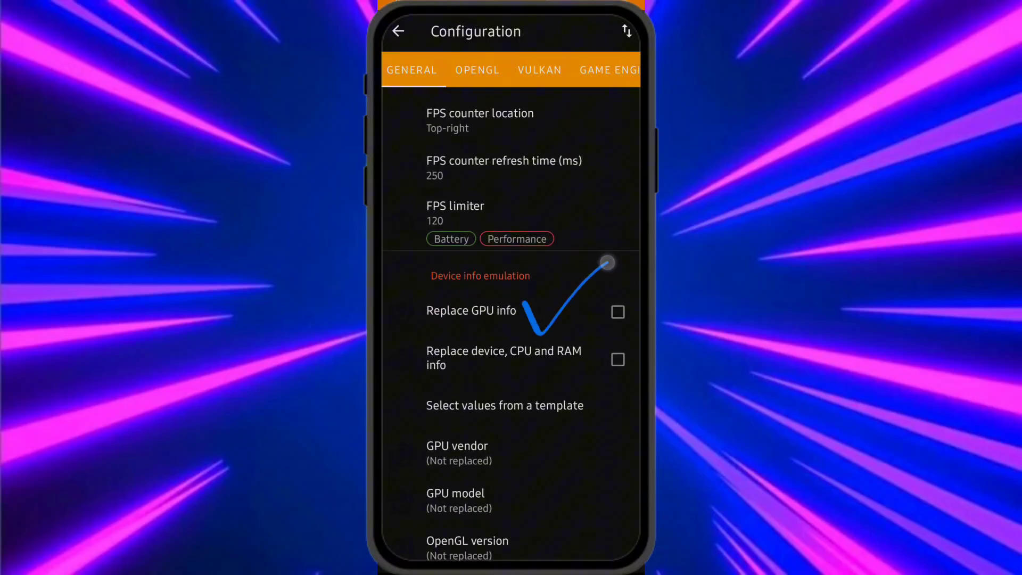
left_click(618, 311)
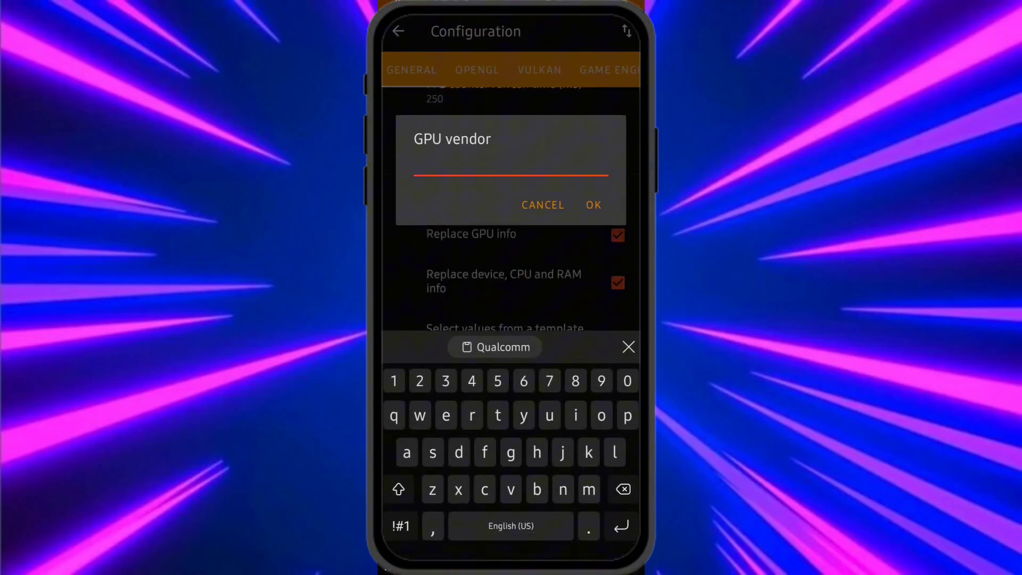
left_click(593, 206)
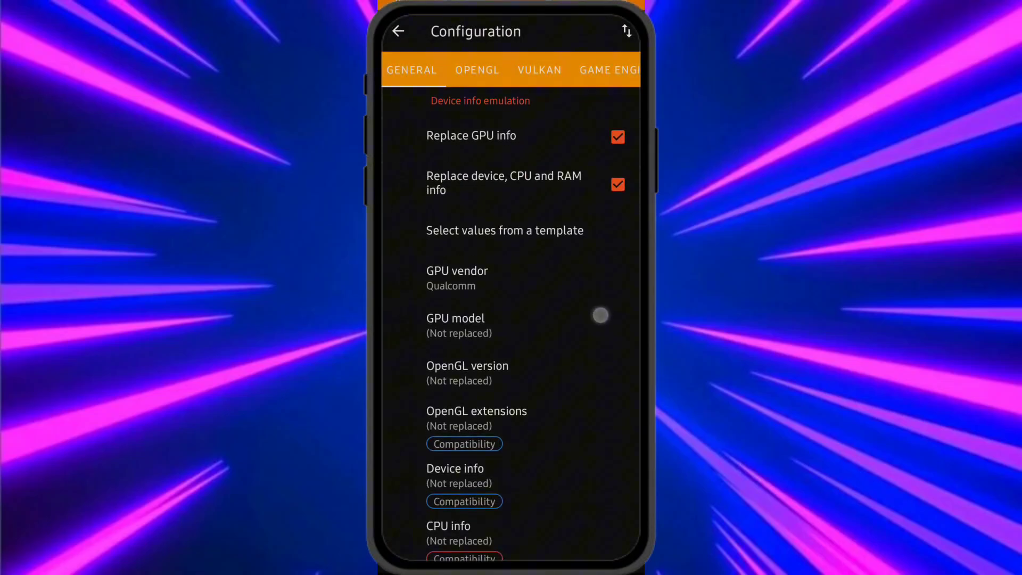
scroll("down", 3)
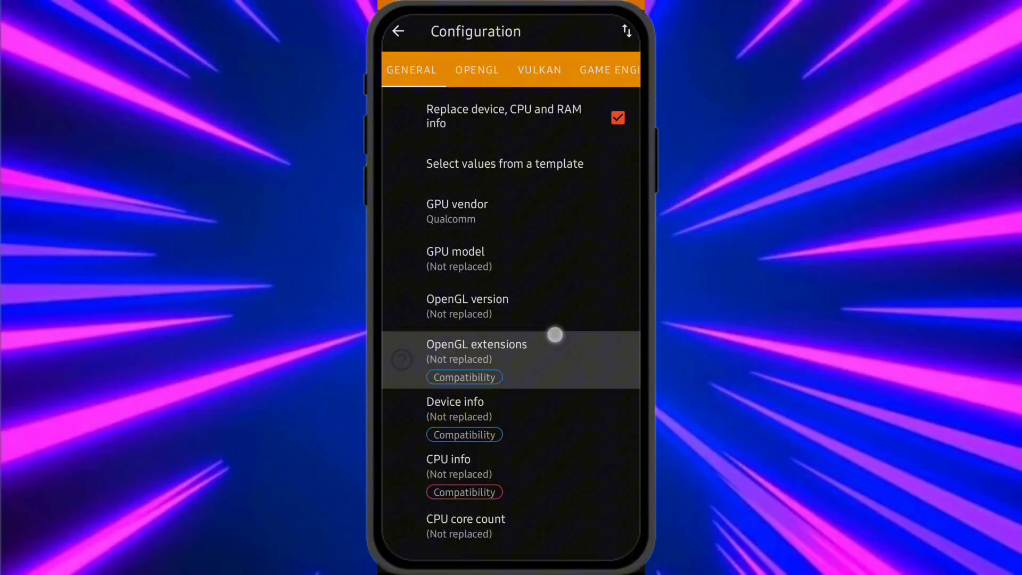
scroll("down", 3)
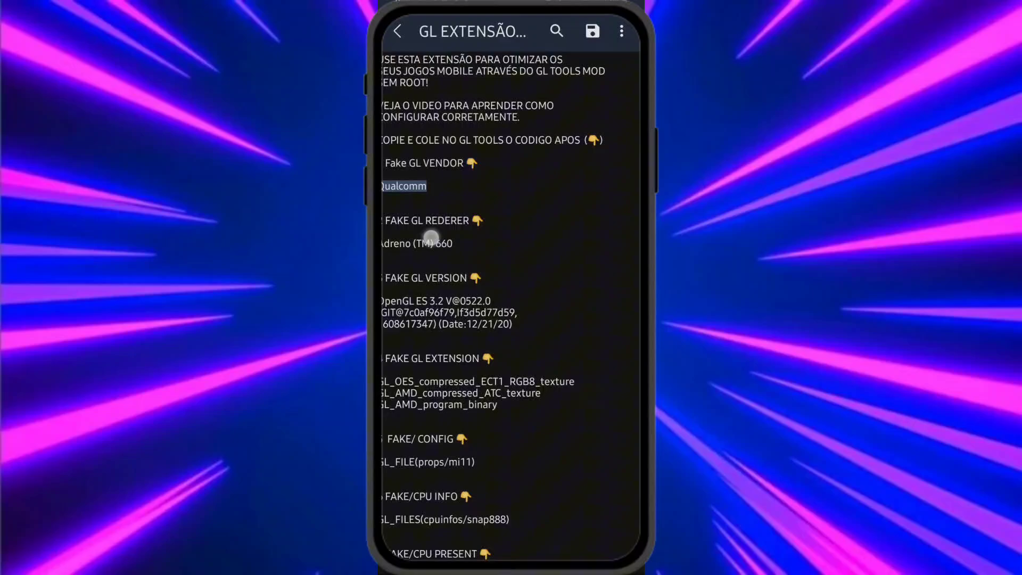
Copy the Adreno (TM) 660 renderer name from the extension notes
left_click(426, 243)
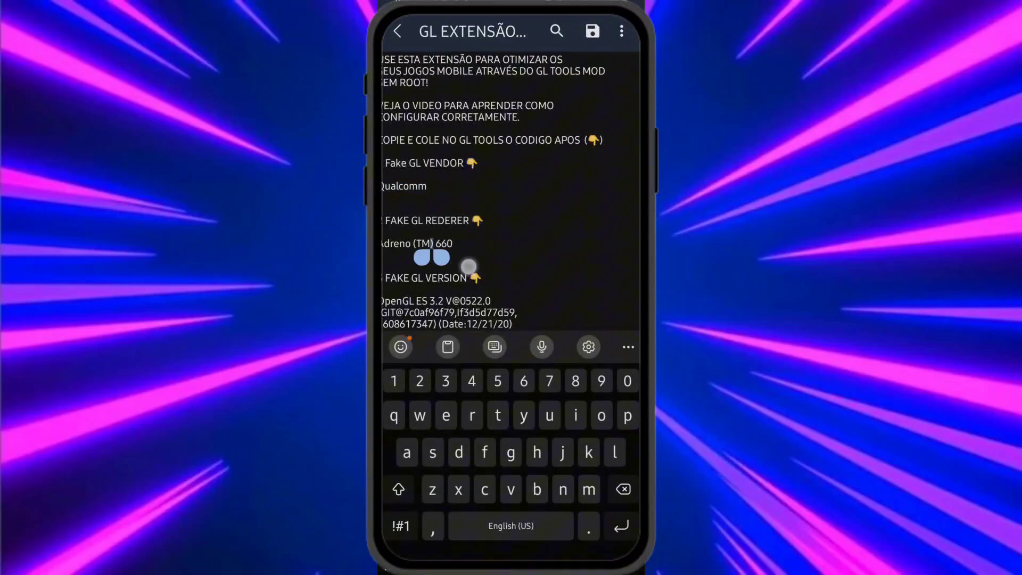
double_click(433, 259)
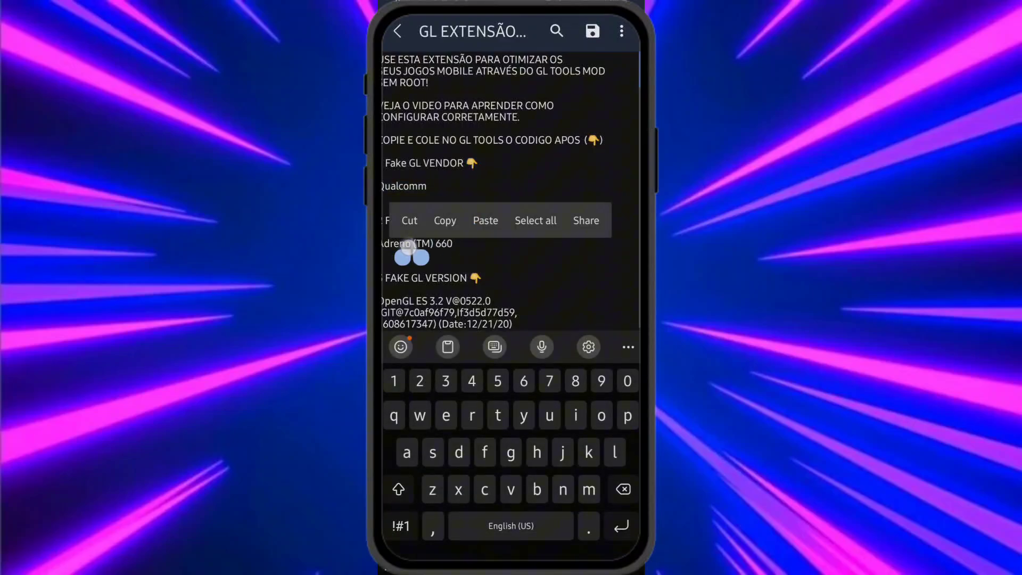
left_click(536, 220)
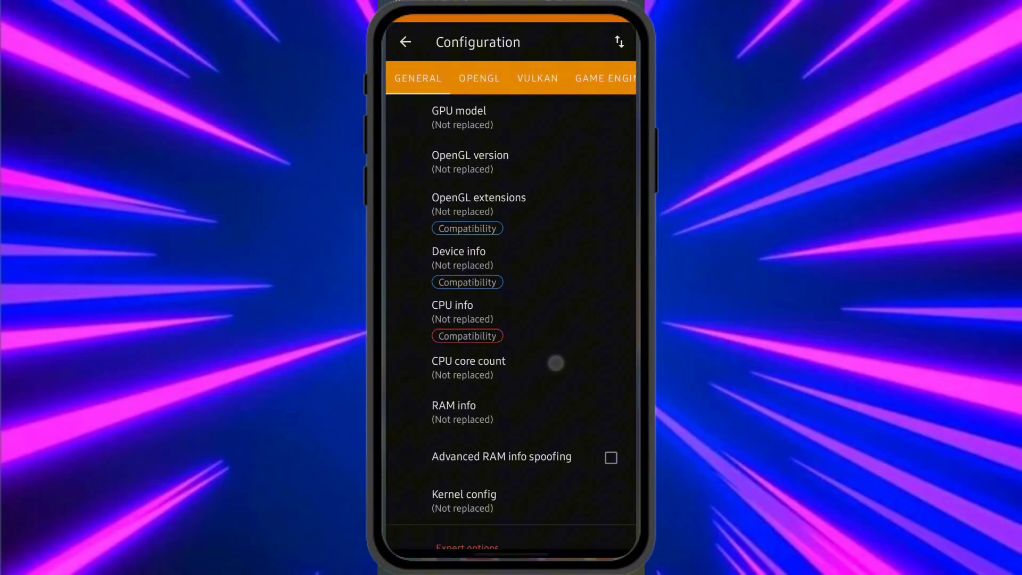
left_click(470, 162)
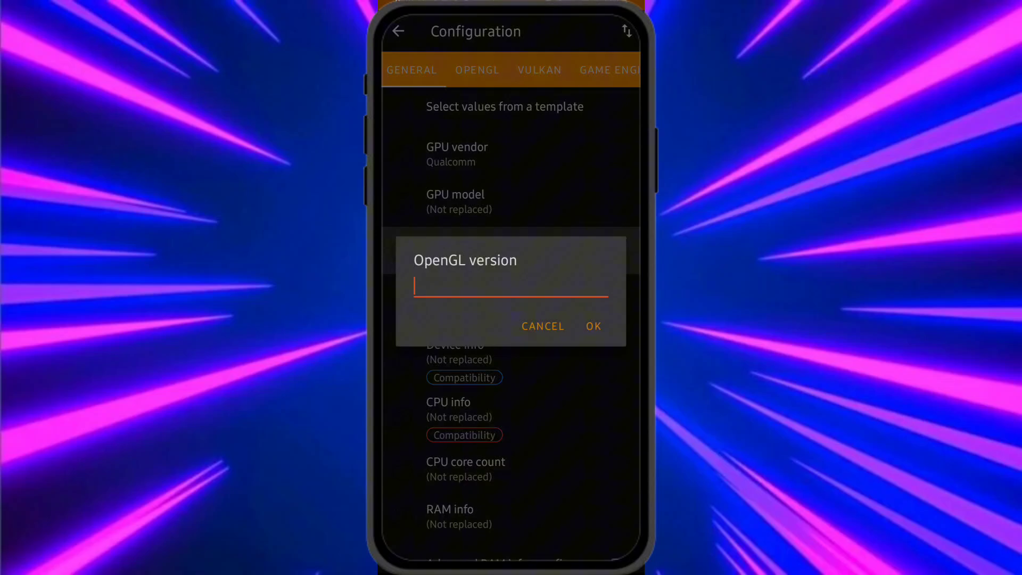
type("OpenGL ES 3.2 V@0522.0 (GIT@7c0af96f79,If3d5d77d59,1608617347) (Date:12/21/20)")
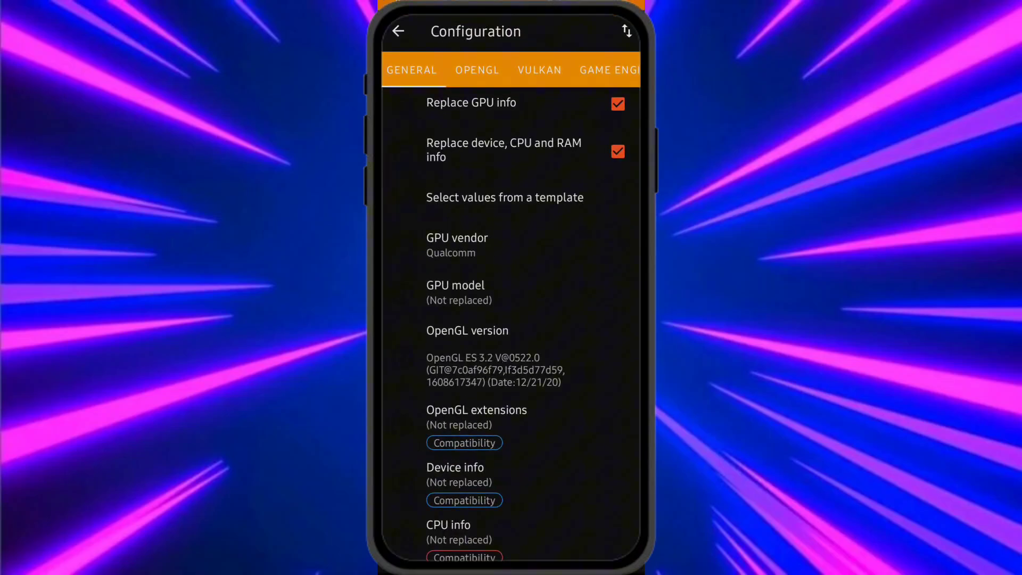
left_click(455, 285)
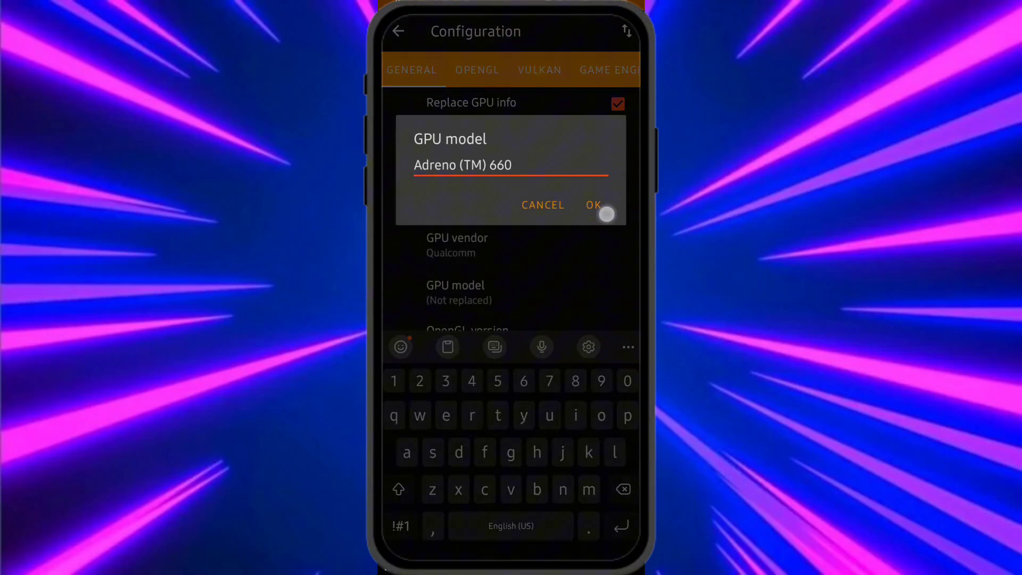
left_click(594, 205)
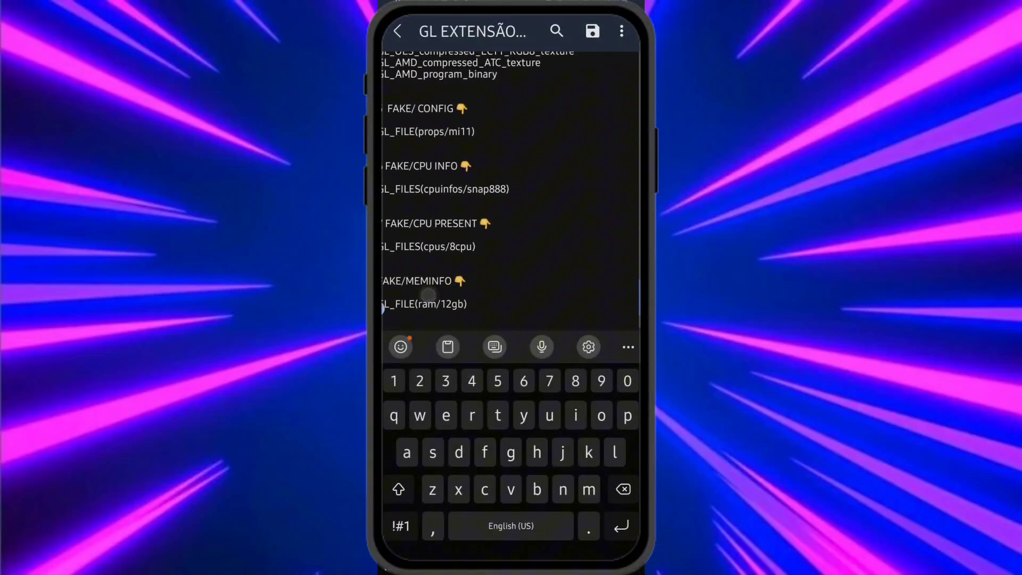
Reopen the GPU Adreno notes and select the 12gb part of the ram entry
double_click(424, 304)
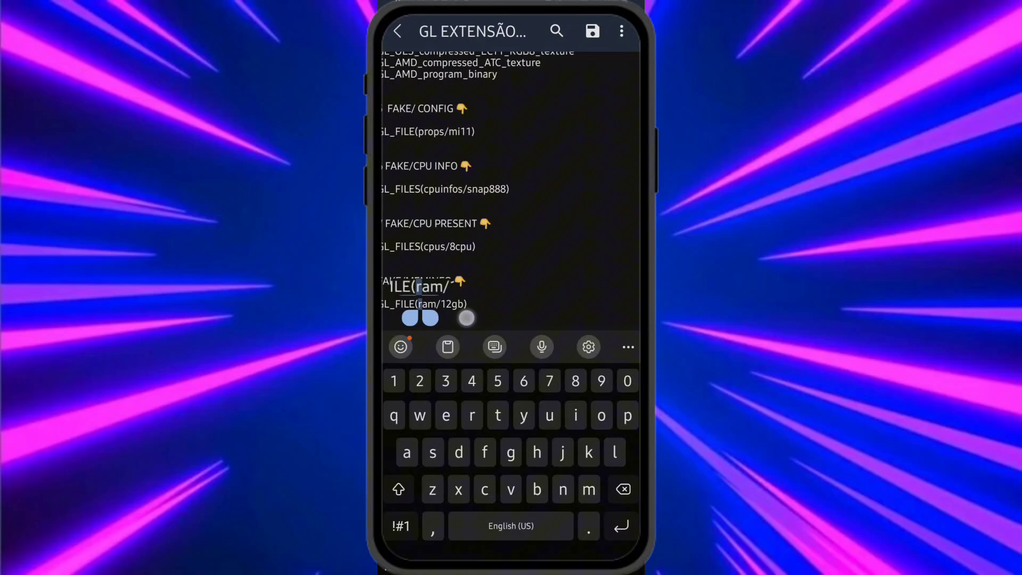
left_click(419, 292)
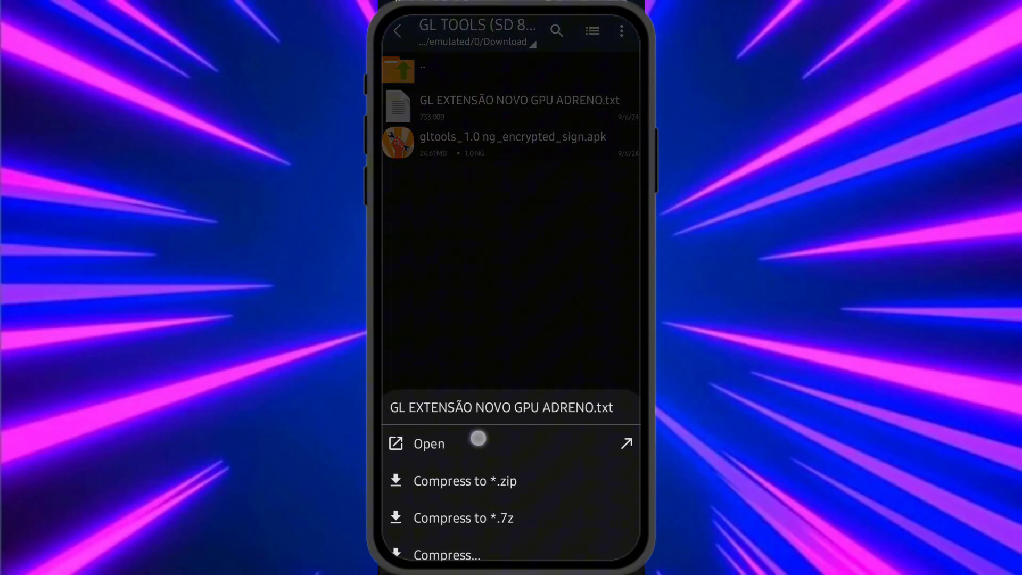
left_click(428, 443)
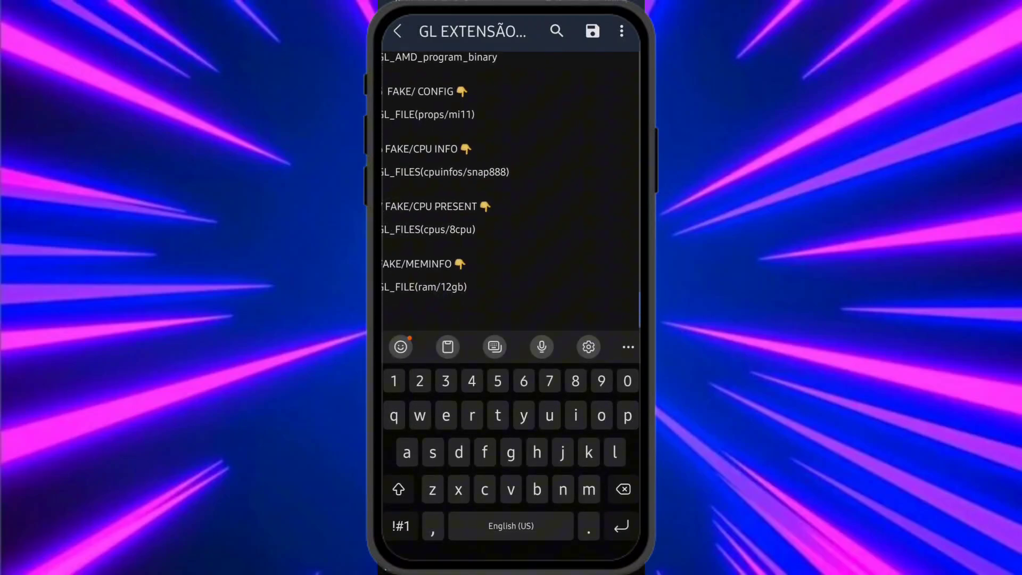
double_click(446, 287)
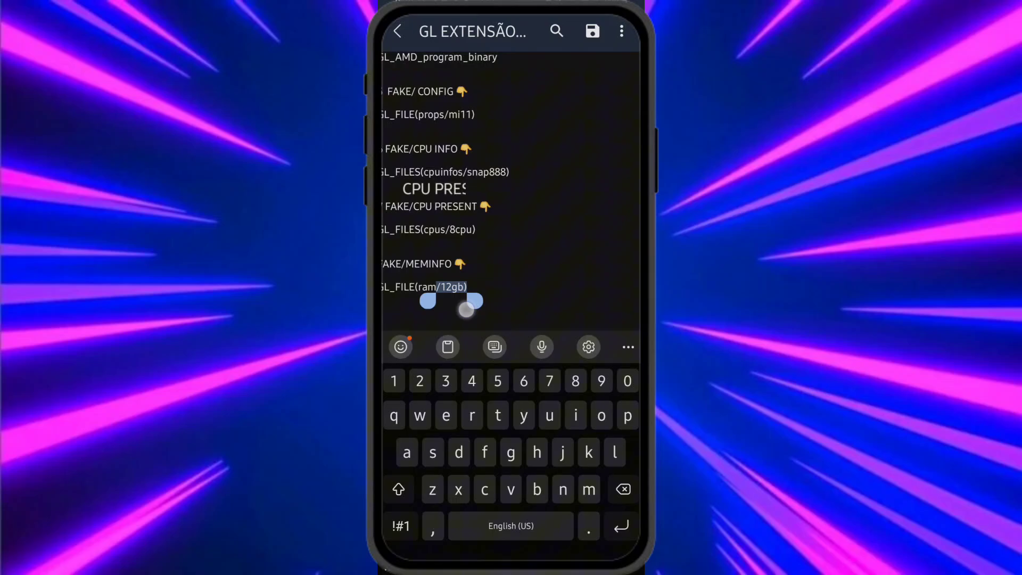
left_click(447, 302)
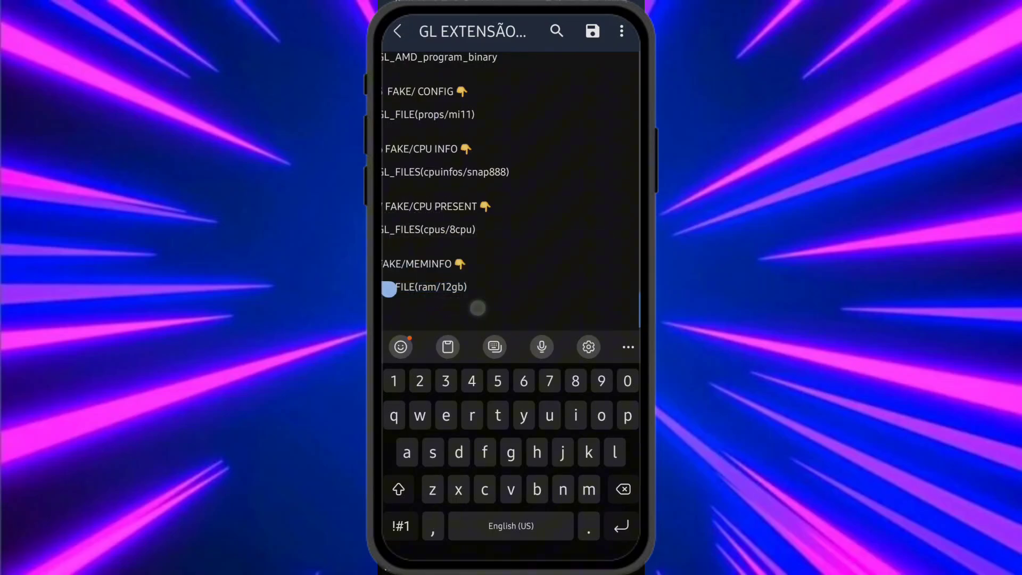
Select the whole GL_FILE(ram/12gb) line to copy it
left_click(400, 30)
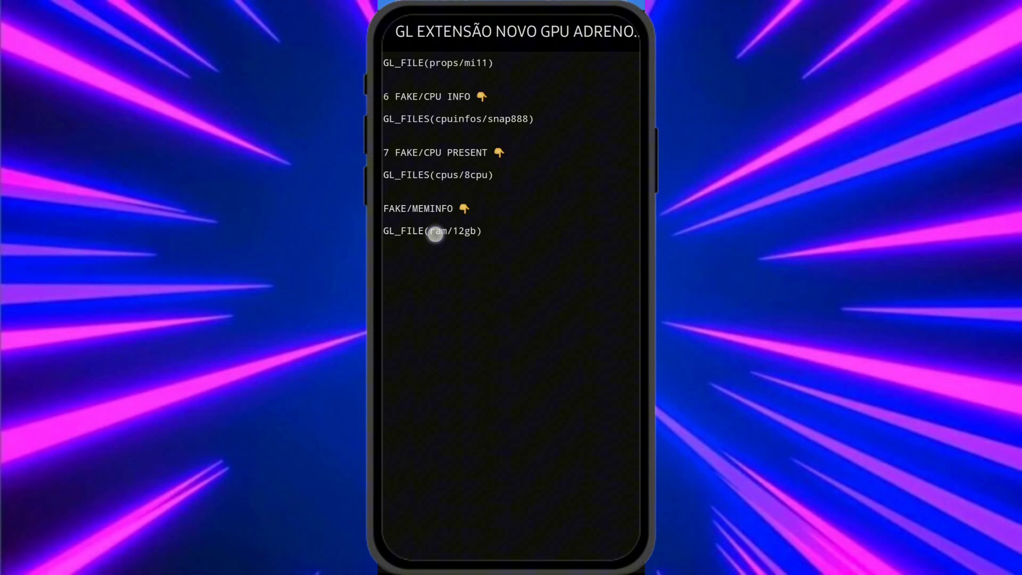
double_click(453, 230)
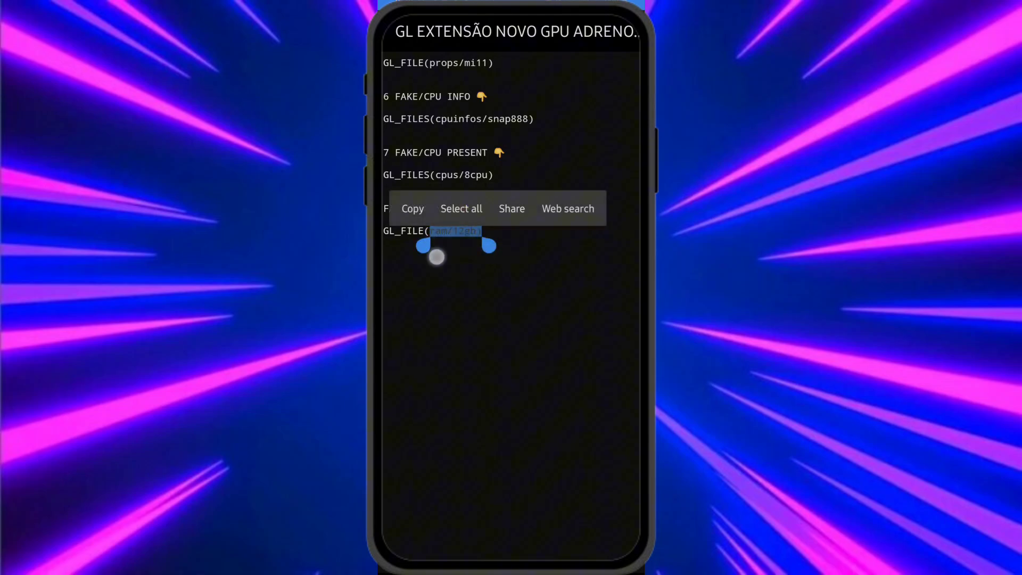
left_click_drag(424, 245, 384, 250)
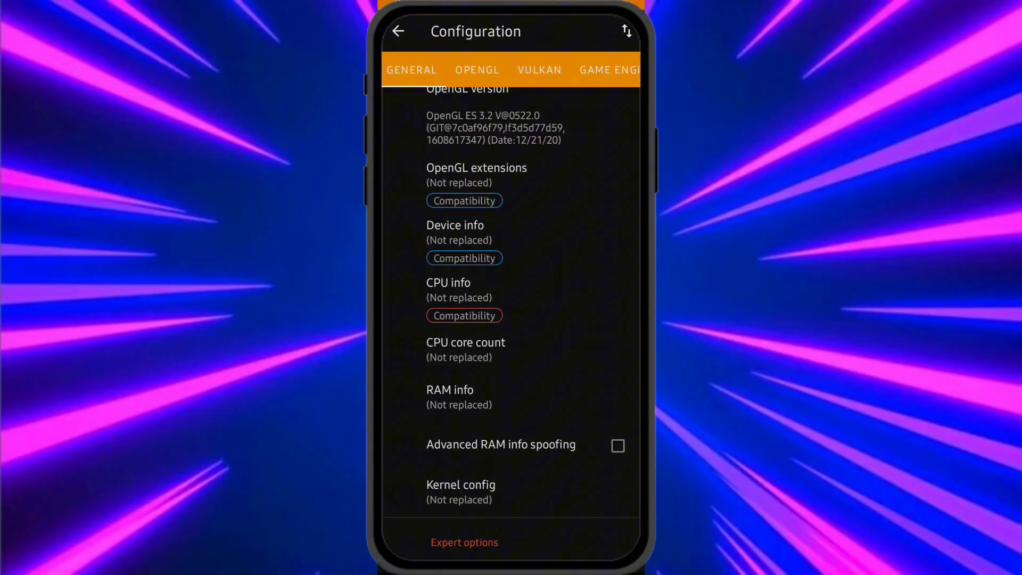
Set Free Fire's RAM info to GL_FILE(ram/12gb)
left_click(449, 396)
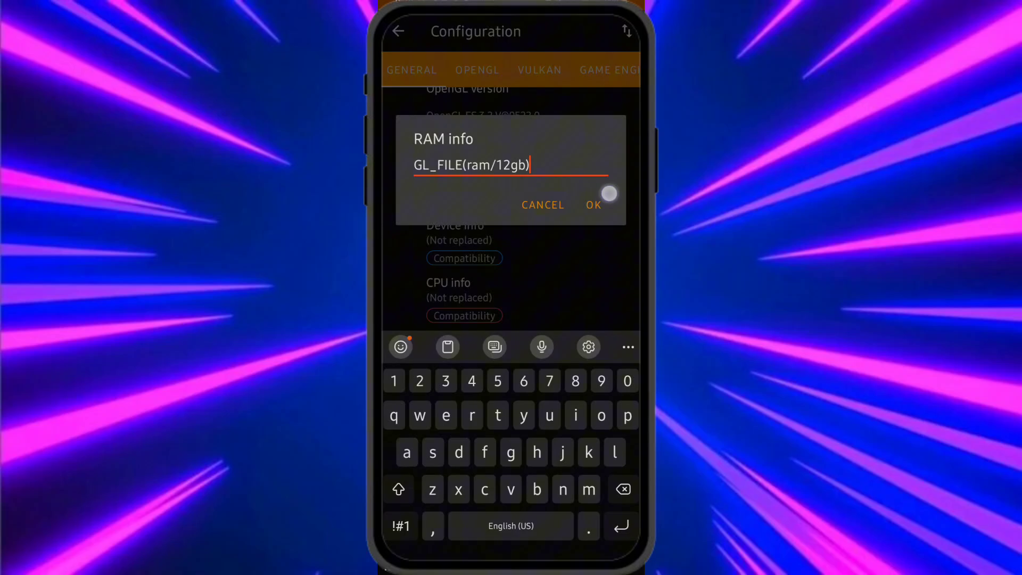
left_click(592, 205)
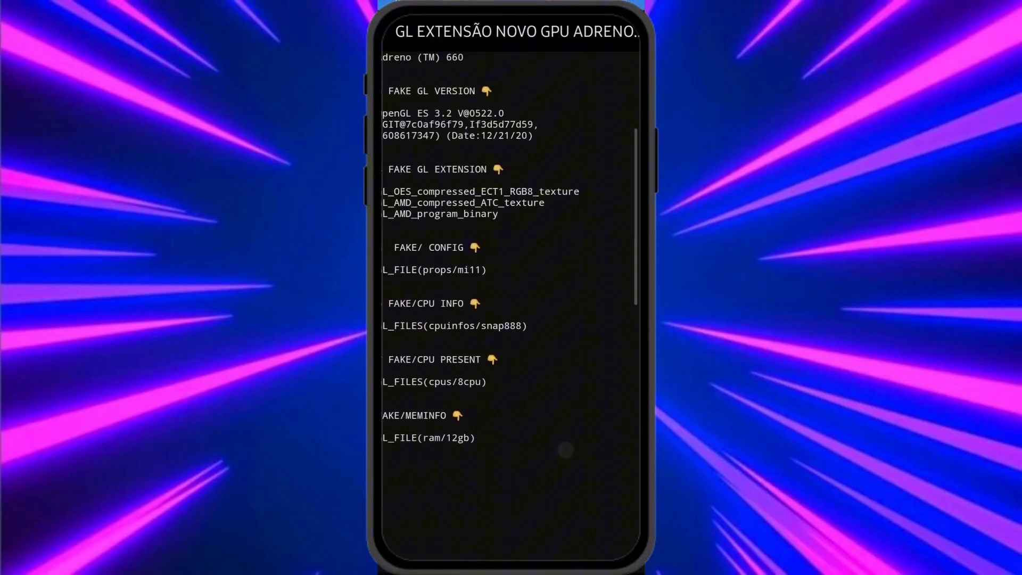
Select the OpenGL extensions entry in the notes for copying into GLTools
double_click(468, 202)
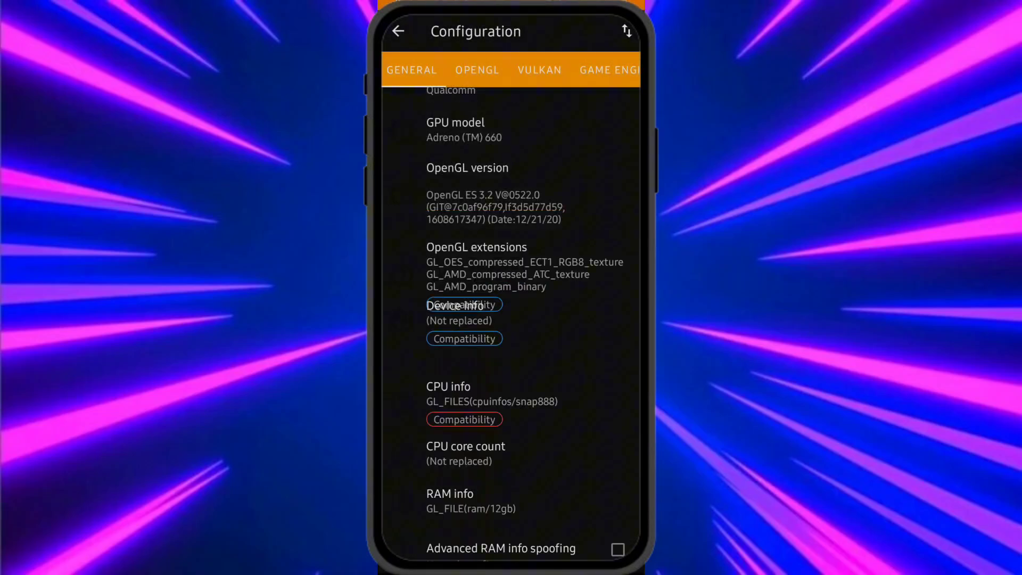
Enter "Samsung S24 Ultra" as the Device info value for the Free Fire profile
scroll("down", 3)
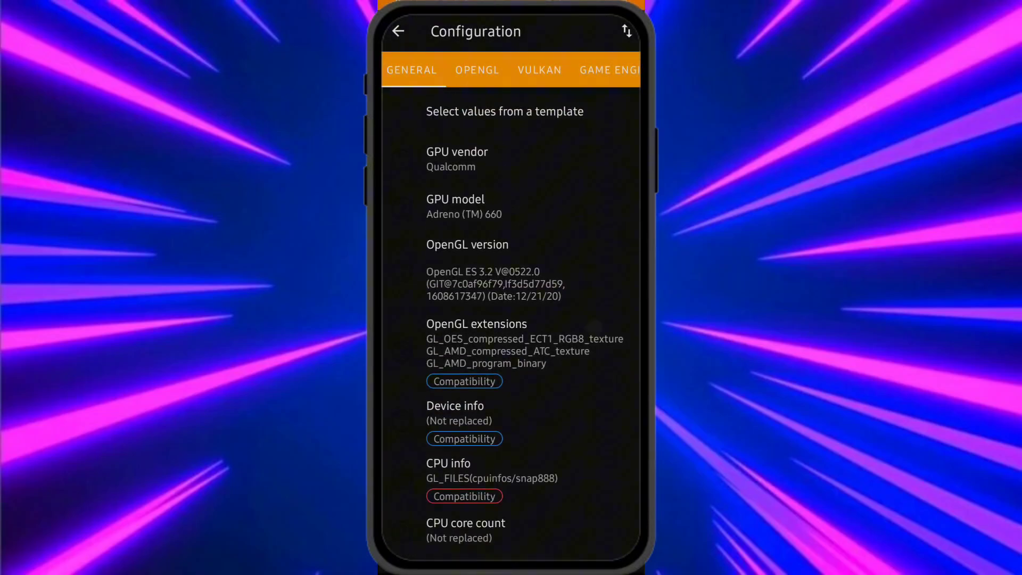
scroll("down", 3)
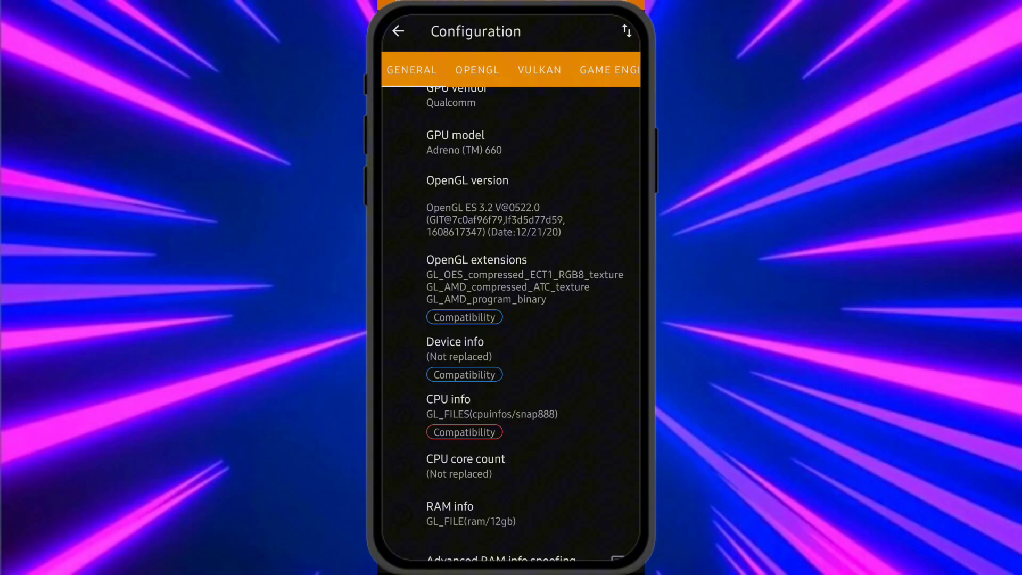
left_click(454, 342)
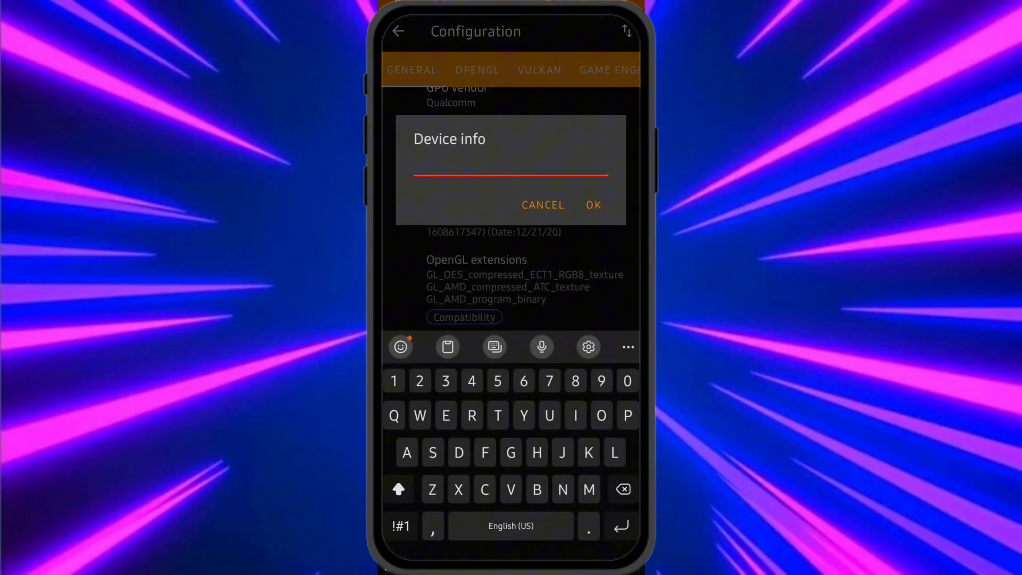
type("Samsung S")
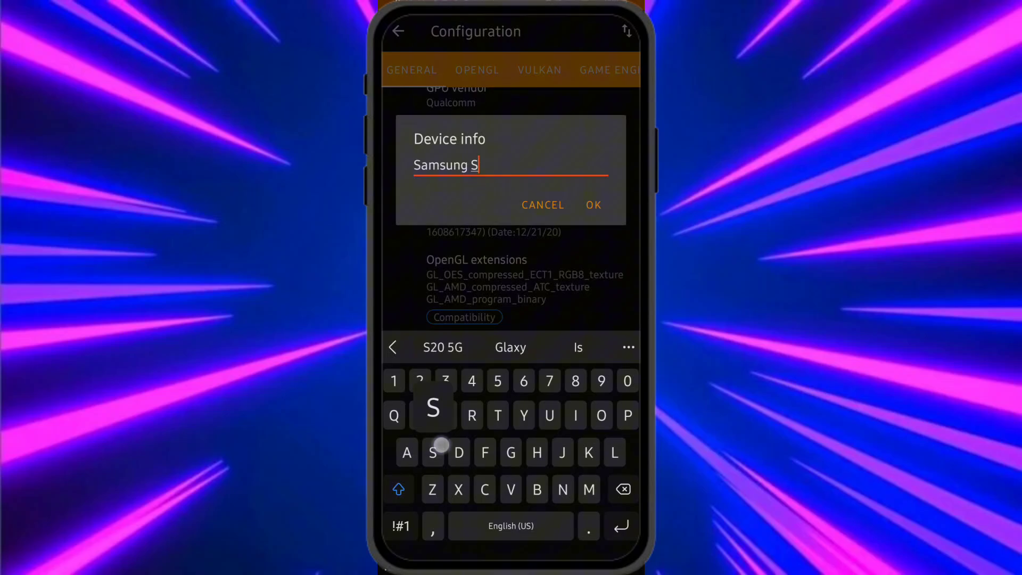
type("24 Ul")
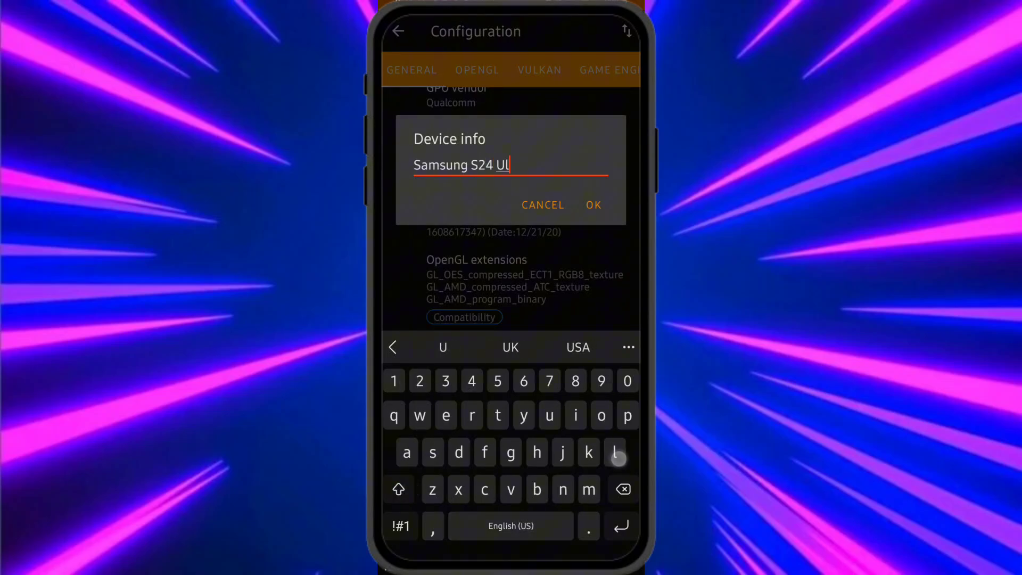
type("tra")
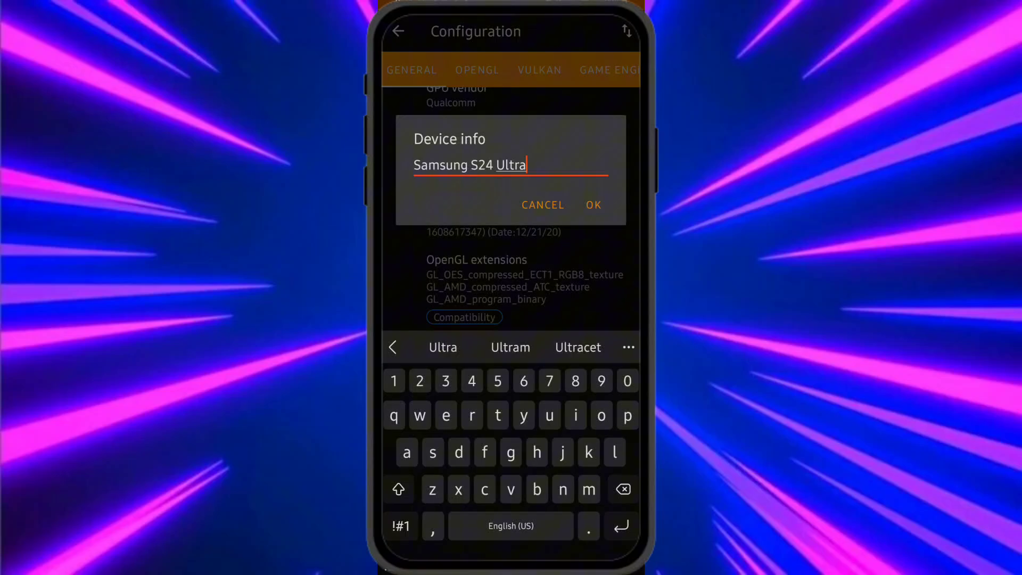